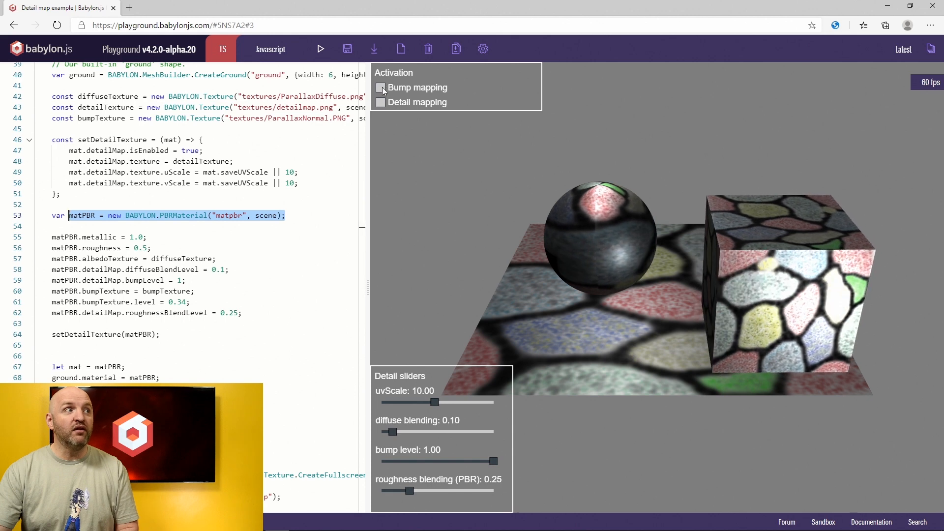
# Enable the Bump mapping checkbox so the sphere, box and ground appear bumpy.
pyautogui.click(380, 87)
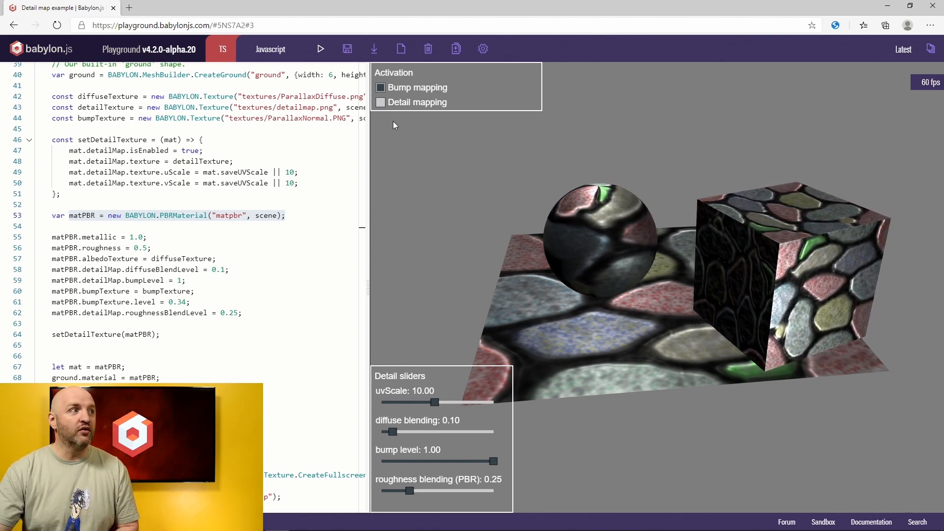
# Toggle the Detail mapping checkbox off and on to compare, leaving it enabled.
pyautogui.click(381, 102)
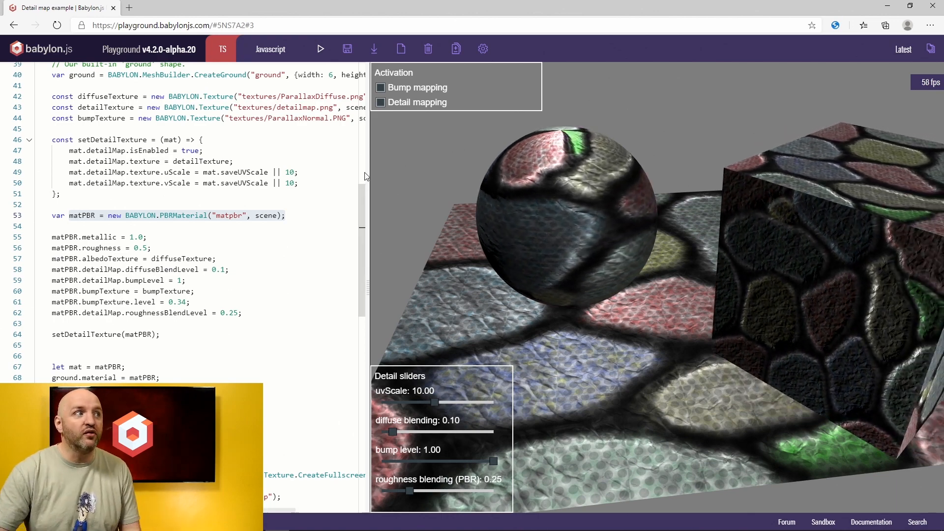
pyautogui.click(381, 103)
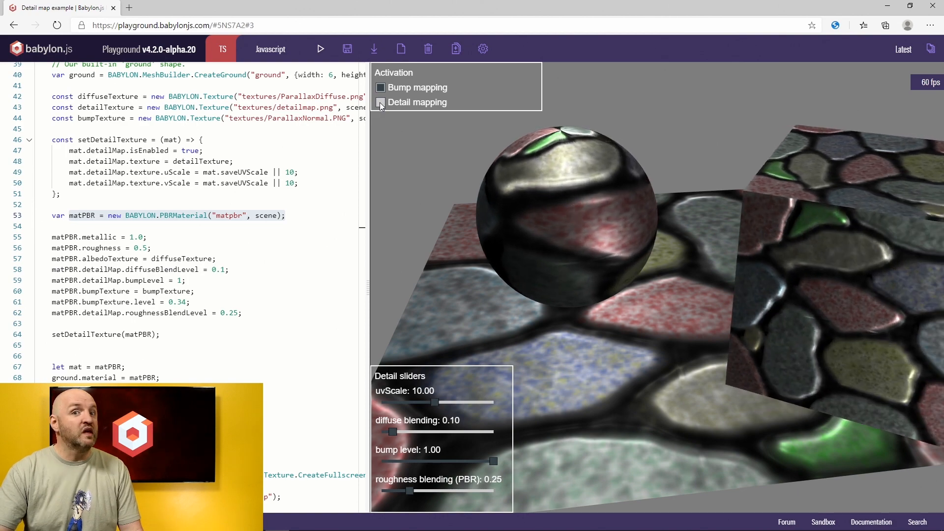
pyautogui.click(381, 102)
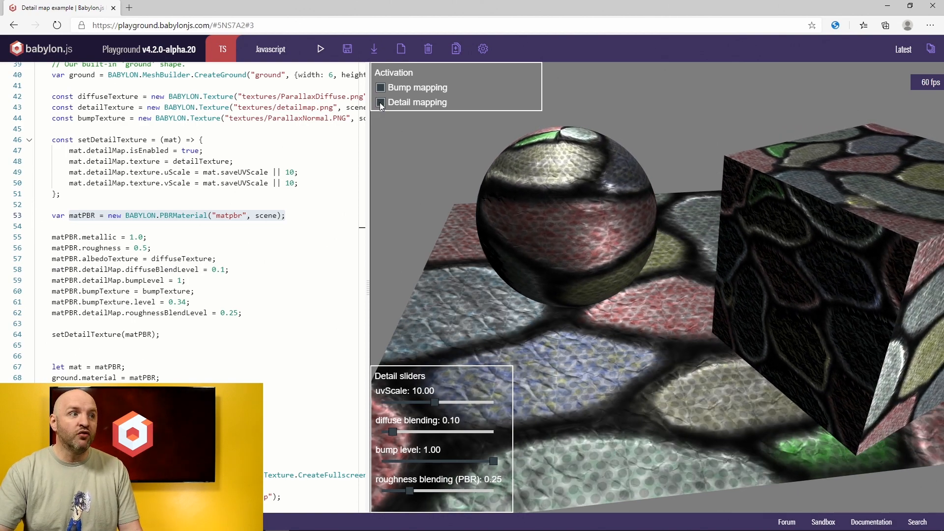
pyautogui.click(381, 102)
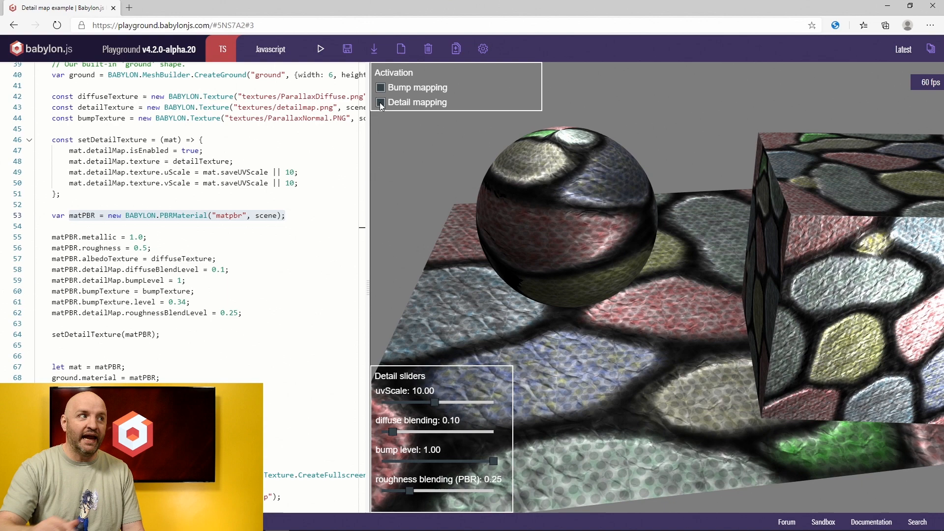
pyautogui.click(381, 102)
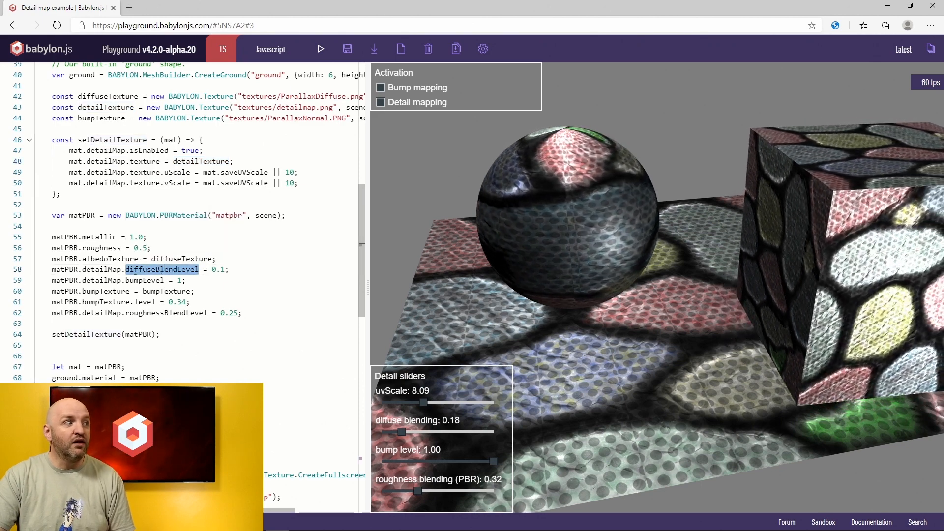
pyautogui.doubleClick(145, 281)
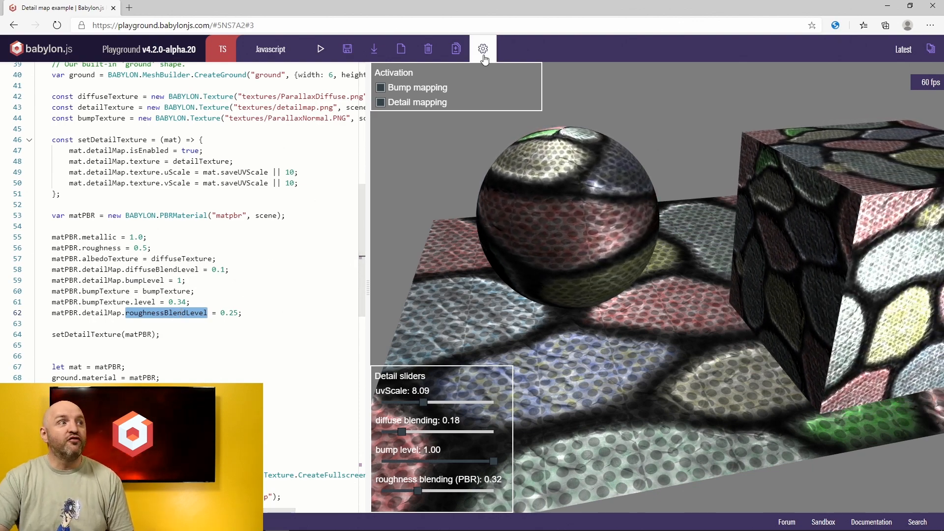
# Open the Inspector from Settings and select textures/detailmap.png under Textures.
pyautogui.click(483, 49)
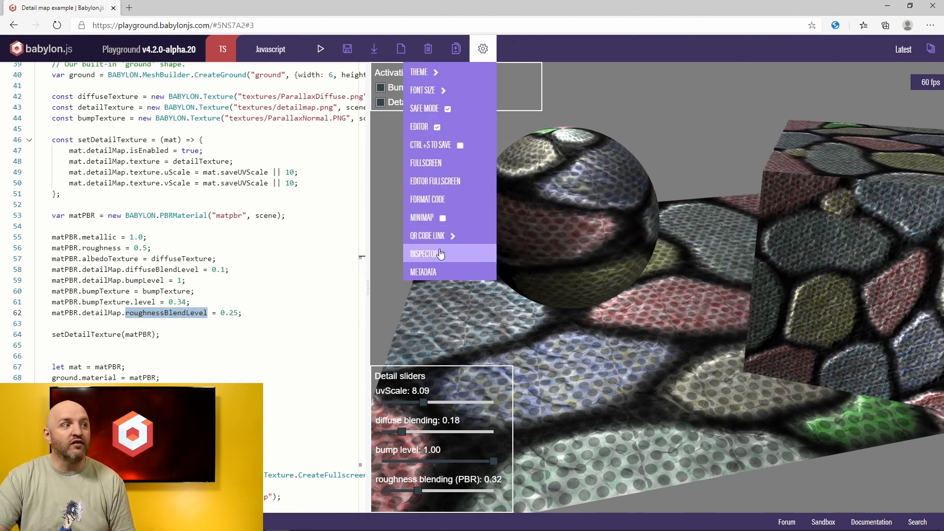
pyautogui.click(424, 253)
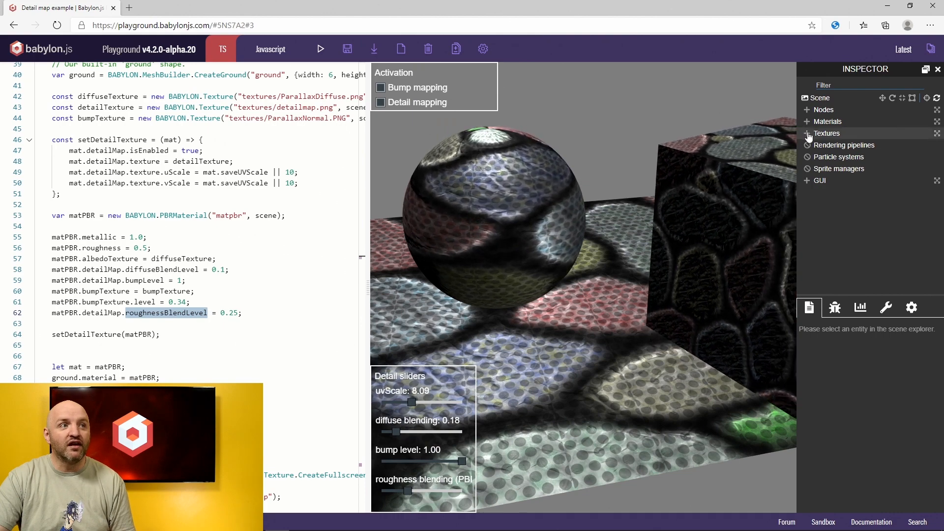
pyautogui.click(807, 133)
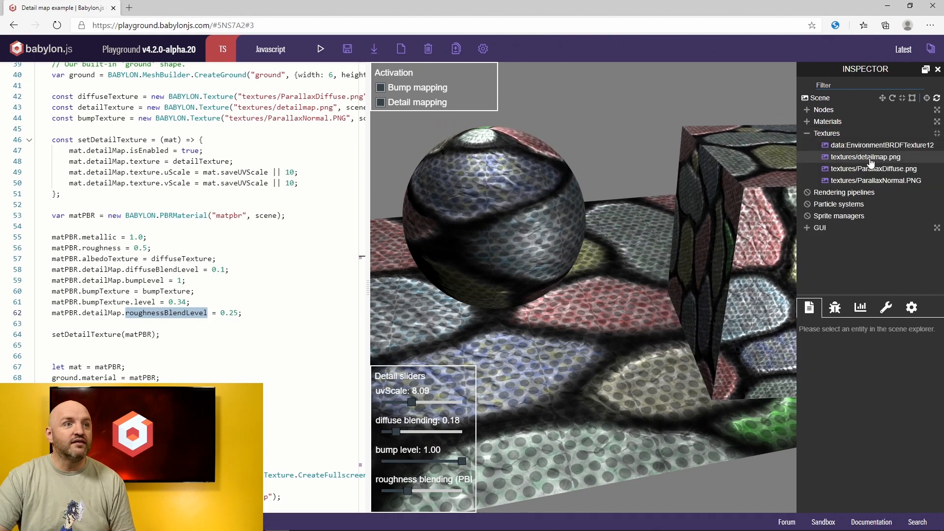
pyautogui.click(866, 157)
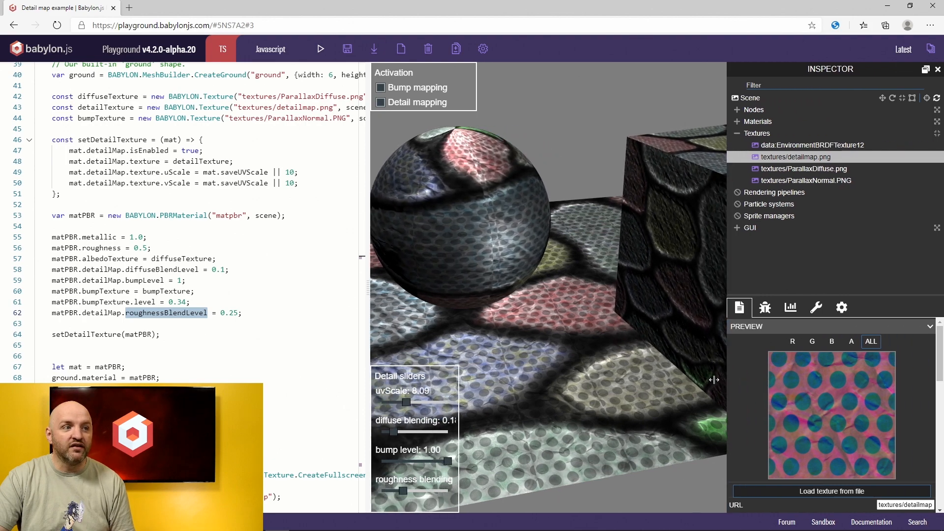
# Preview the detail map's R, G and B channels, then ALL combined.
pyautogui.click(792, 341)
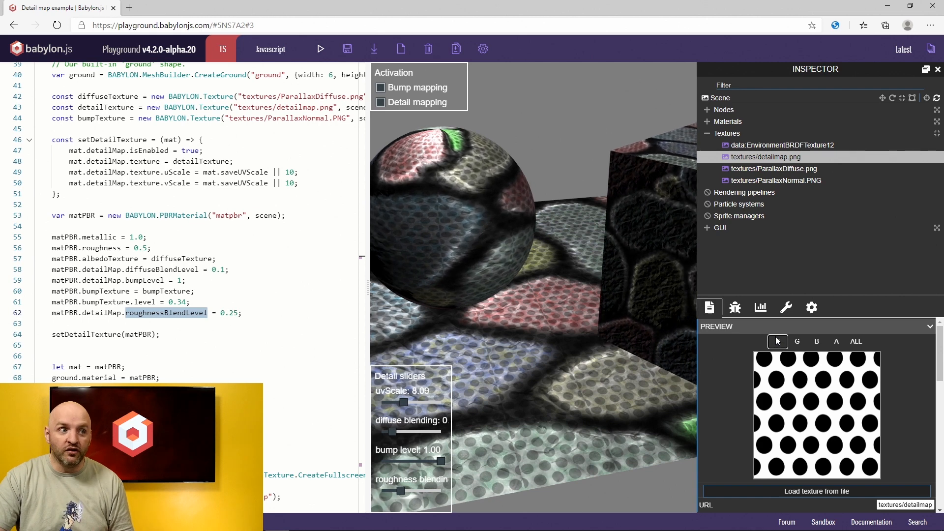
pyautogui.click(797, 341)
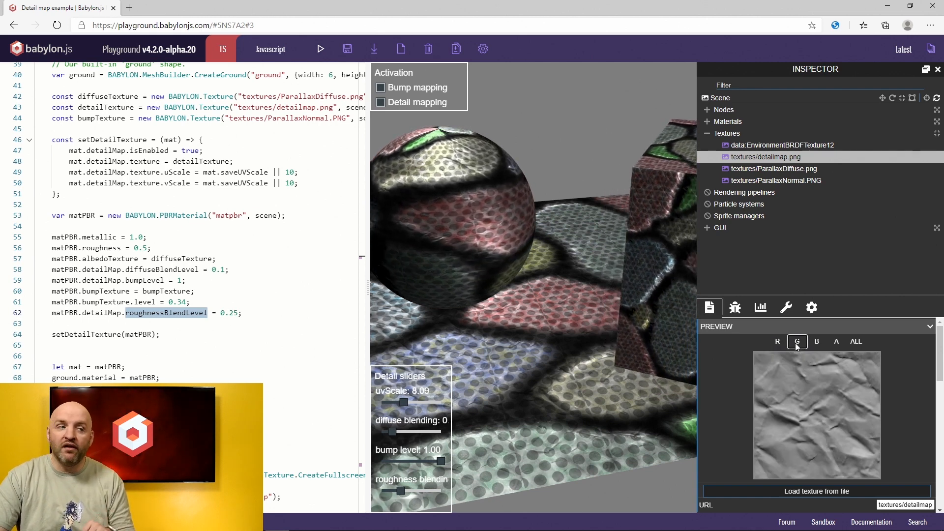
pyautogui.click(817, 342)
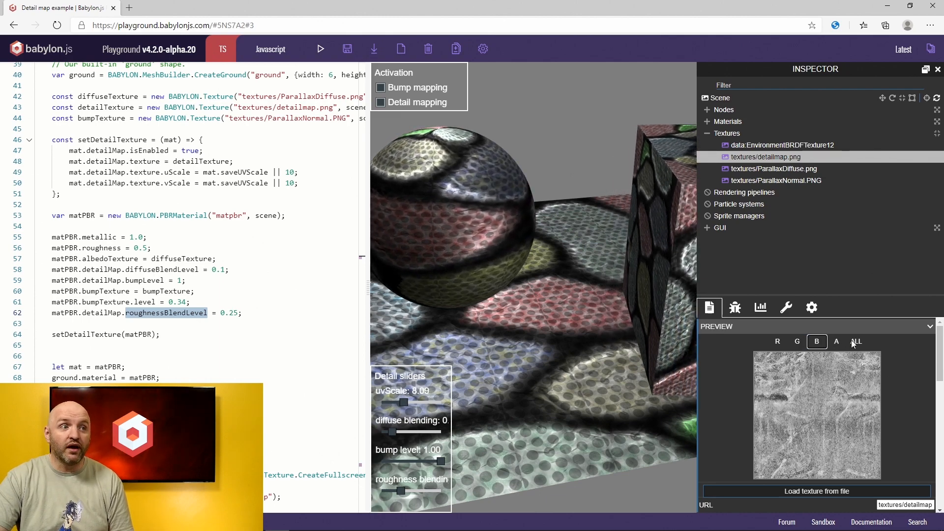
pyautogui.click(856, 342)
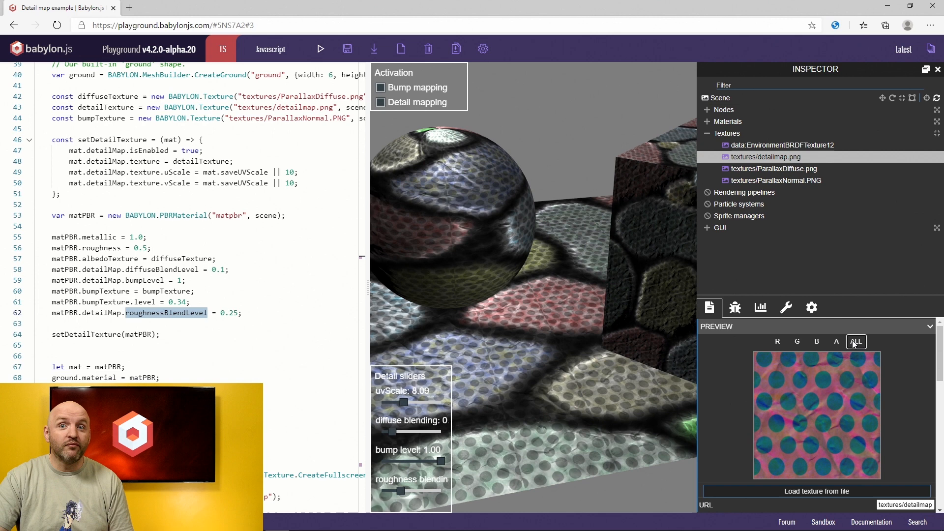